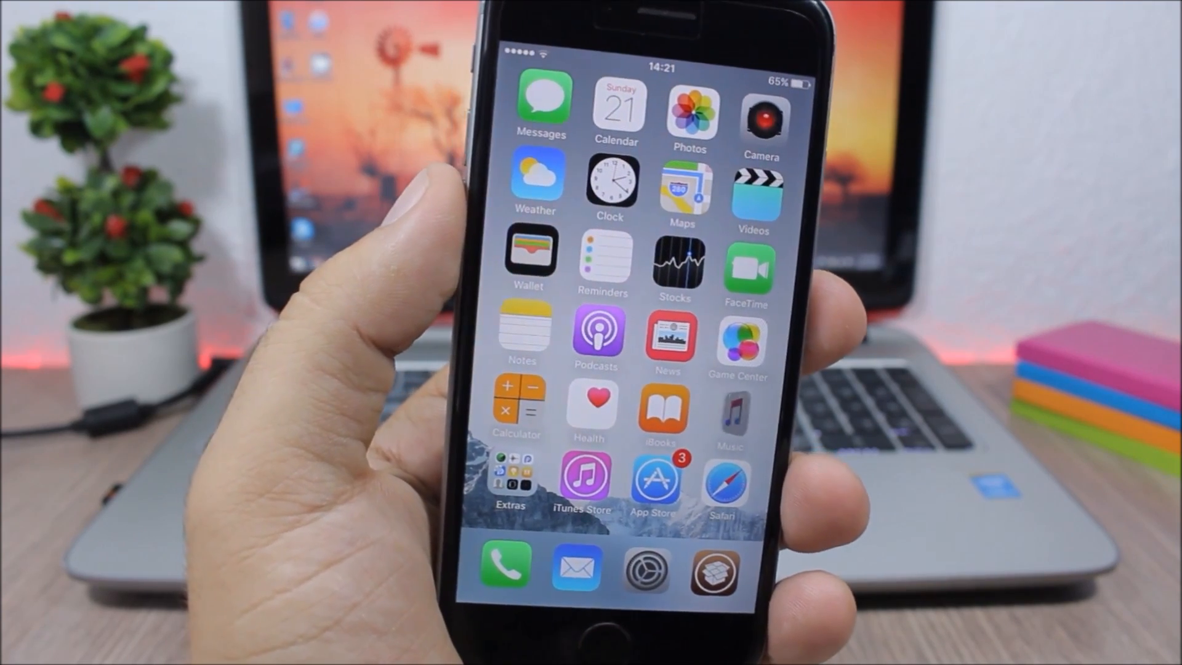
- Launch Calculator inside the NCApp Notification Center tab and enter 555
click(726, 483)
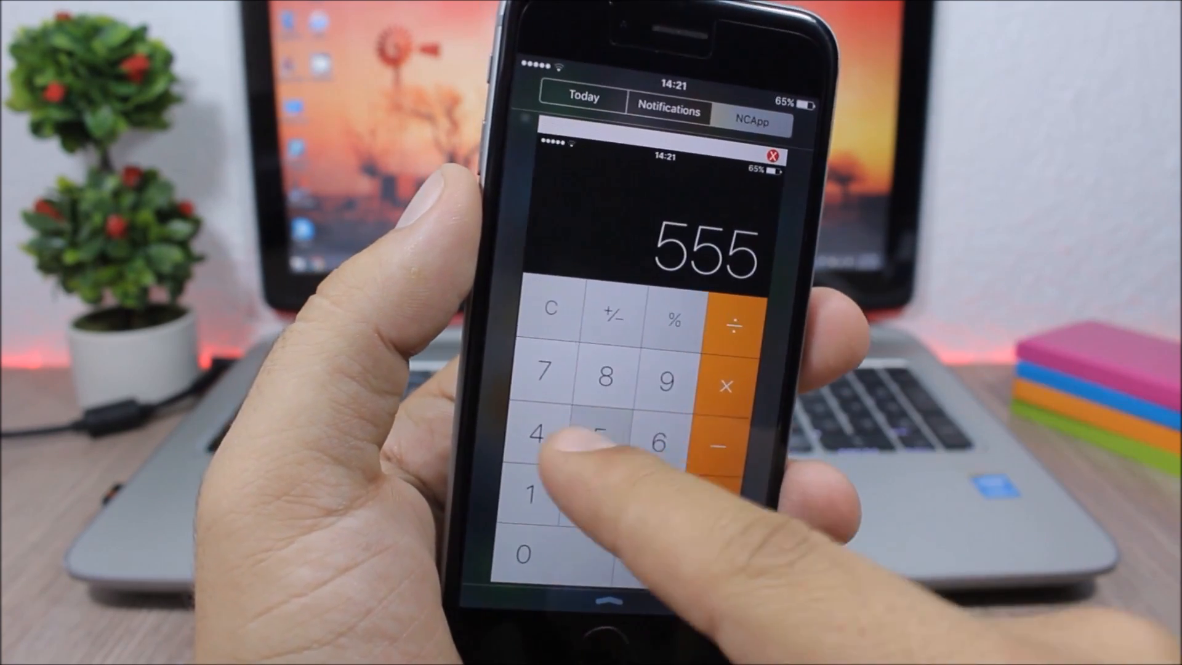
click(601, 438)
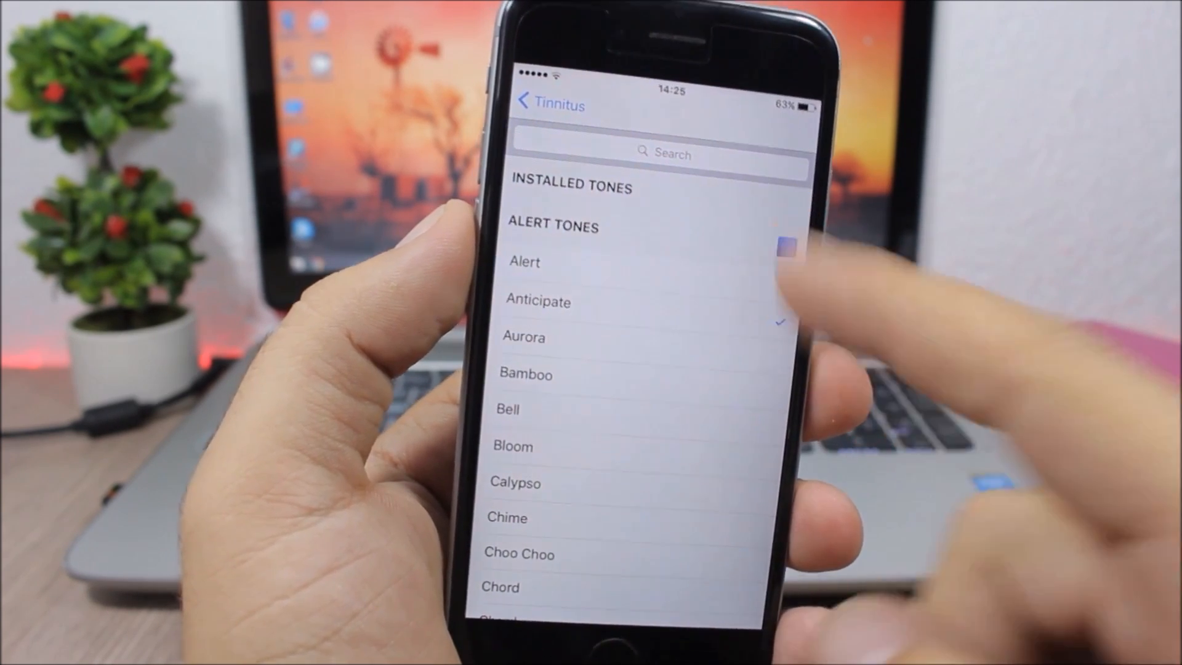
- Return from Enabled Ringtones to the main Tinnitus settings page
click(531, 105)
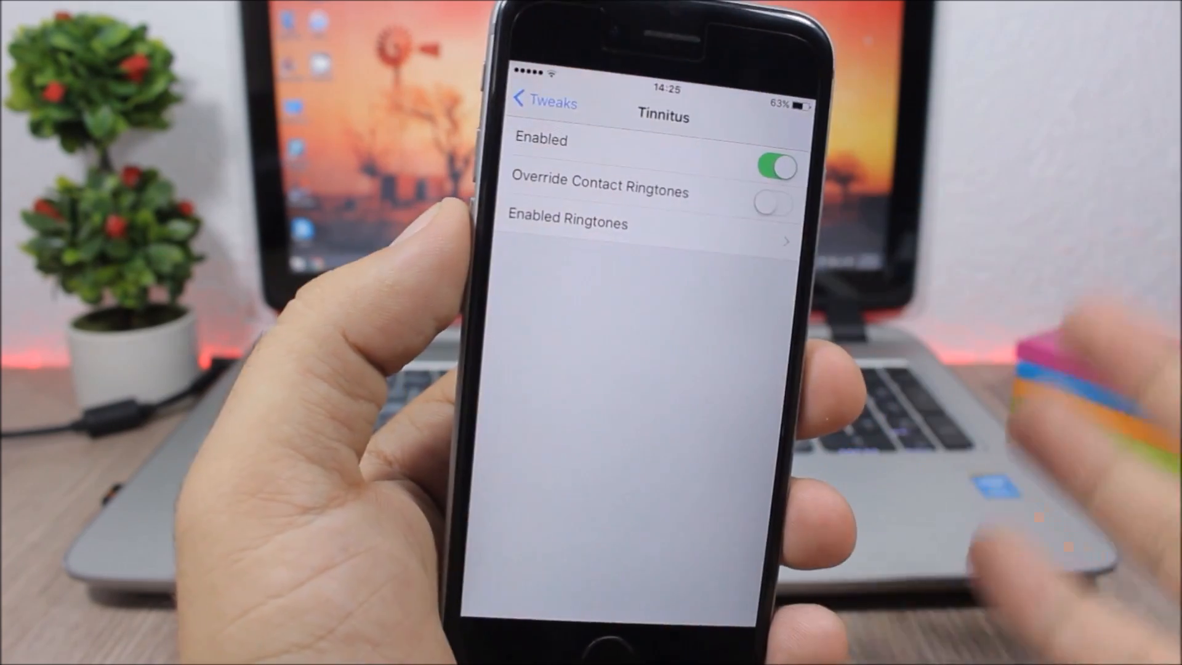